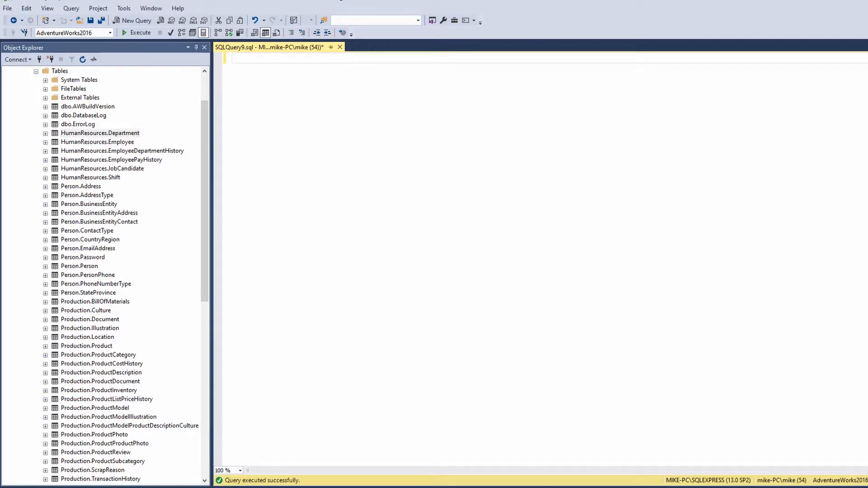
- Write SELECT * FROM Person.Person, accepting the IntelliSense completion for Person
text(S)
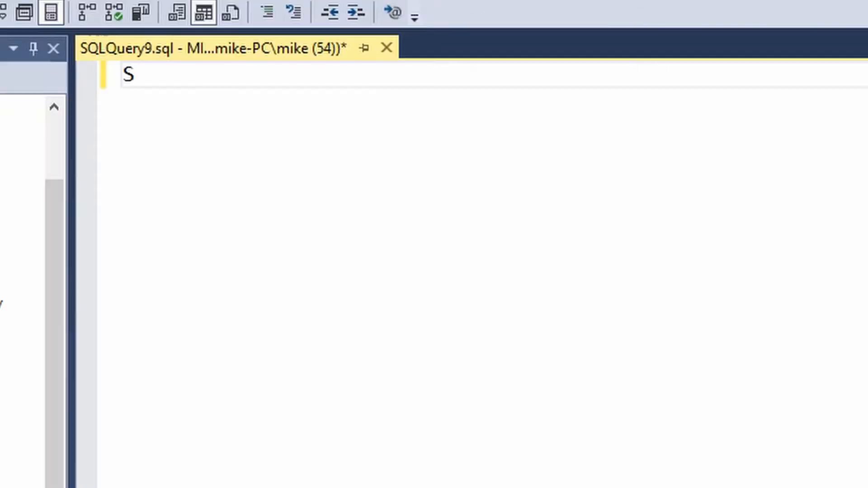
text(ELECT *)
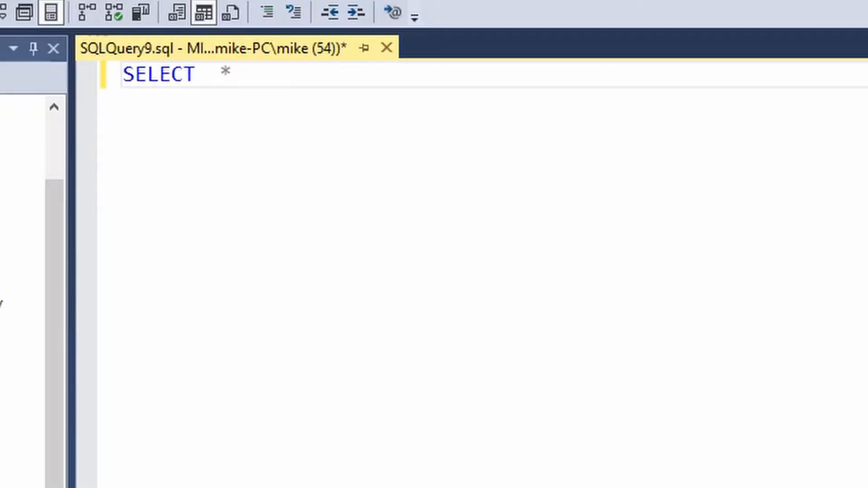
text(FROM)
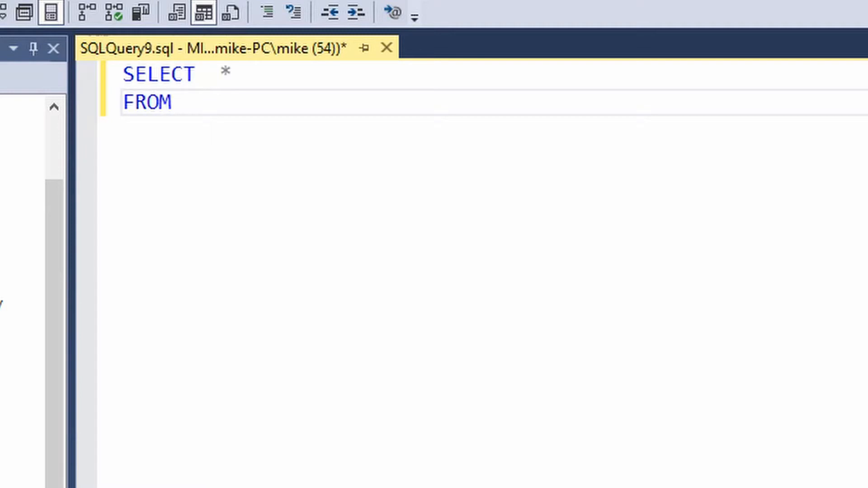
text(PERS)
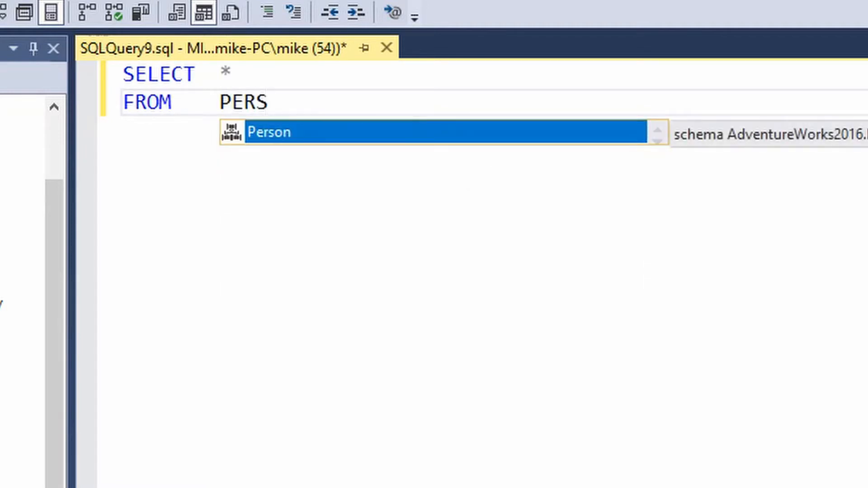
mouse_move(334, 214)
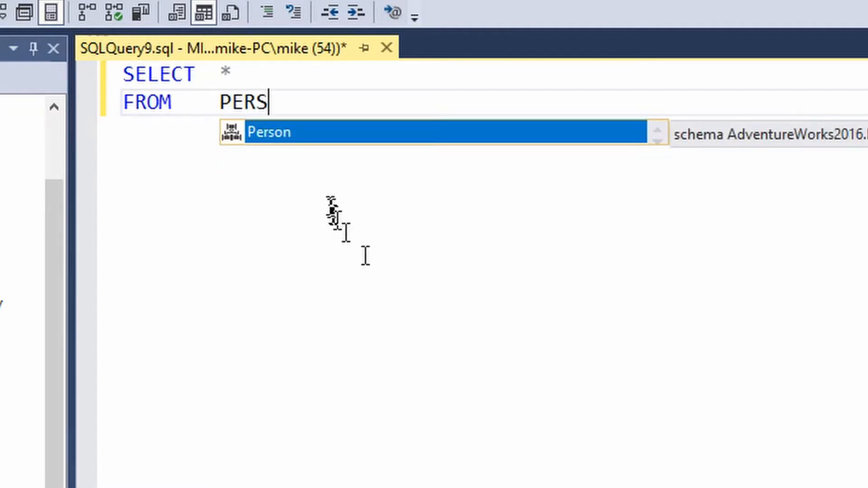
mouse_move(282, 103)
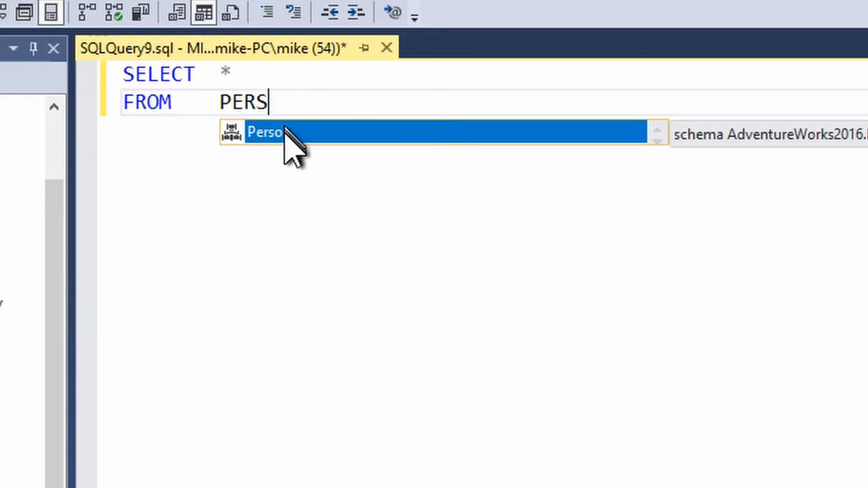
mouse_move(318, 144)
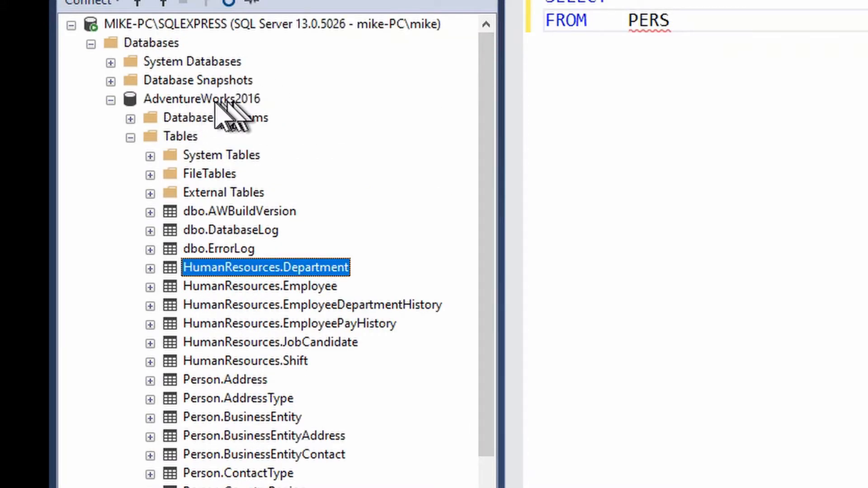
mouse_move(222, 421)
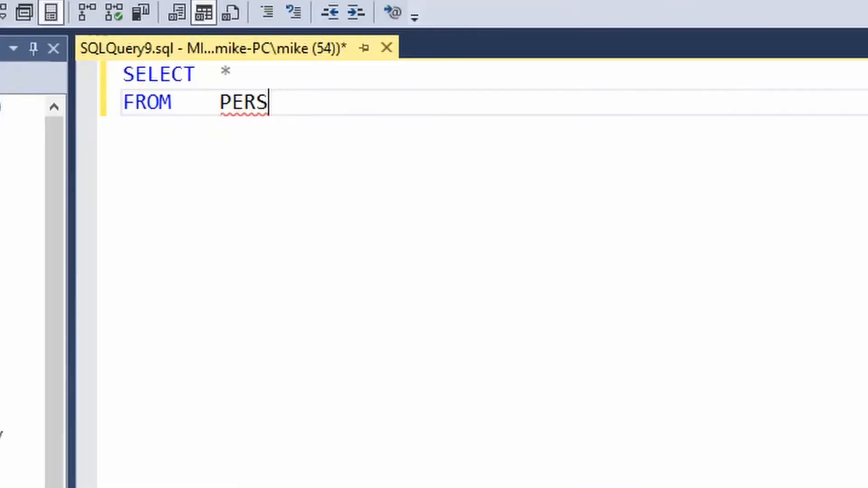
text(O)
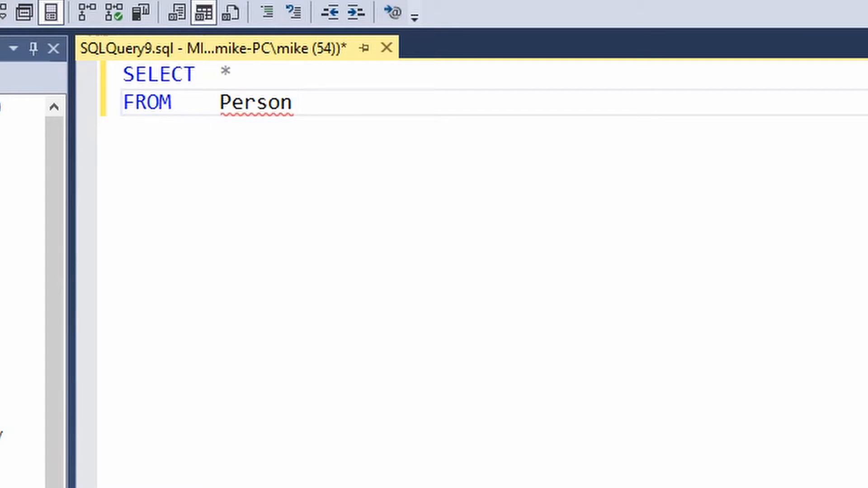
text(.PER)
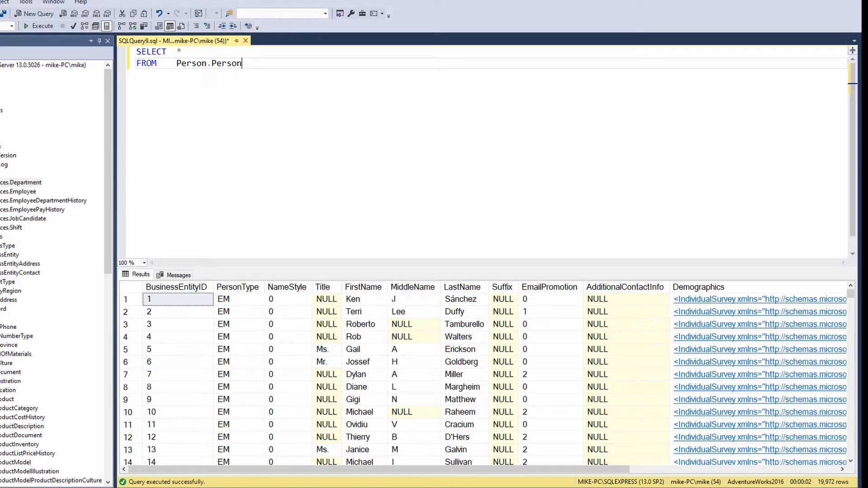
mouse_move(154, 93)
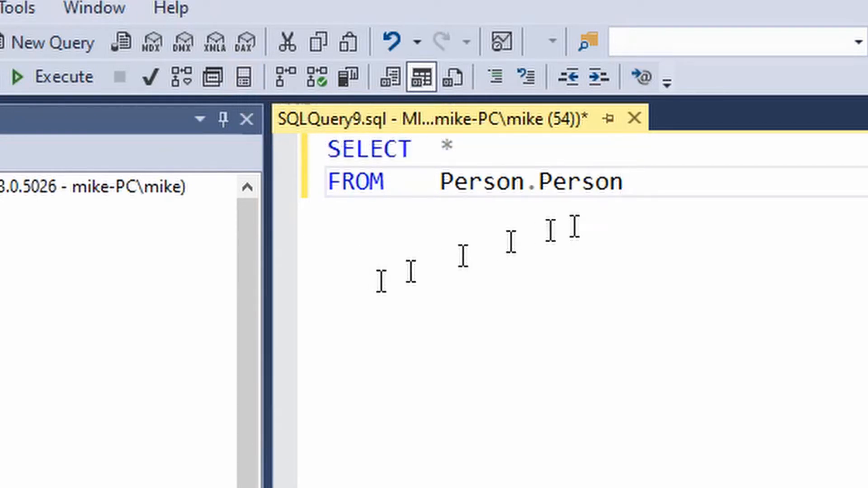
key(Backspace)
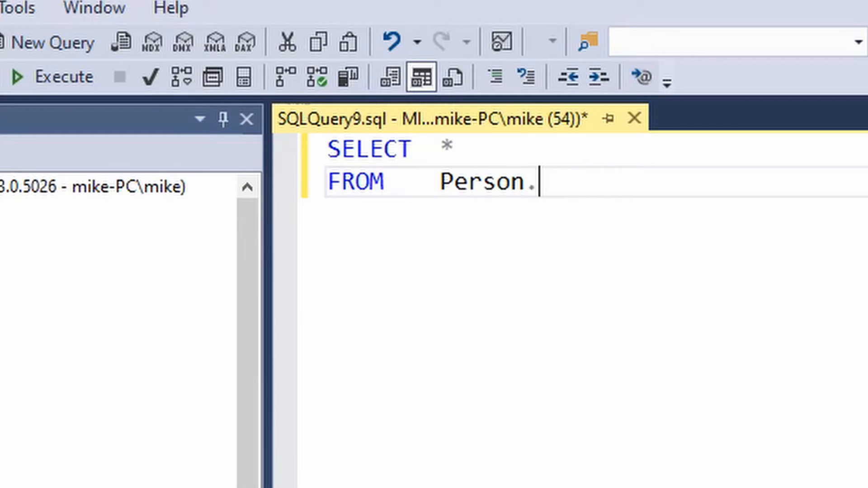
mouse_move(365, 167)
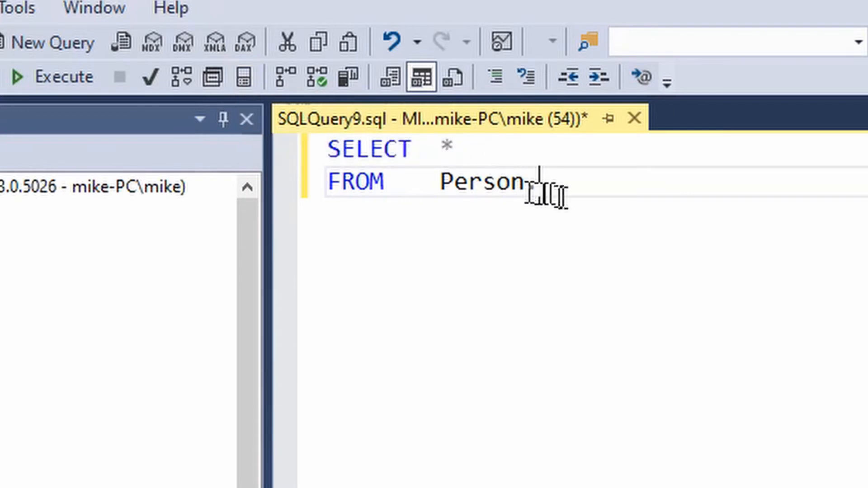
text(.)
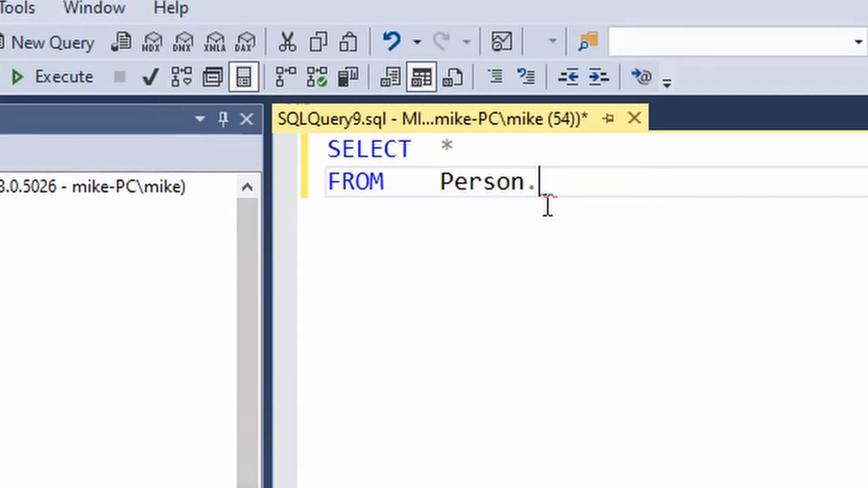
text(PER)
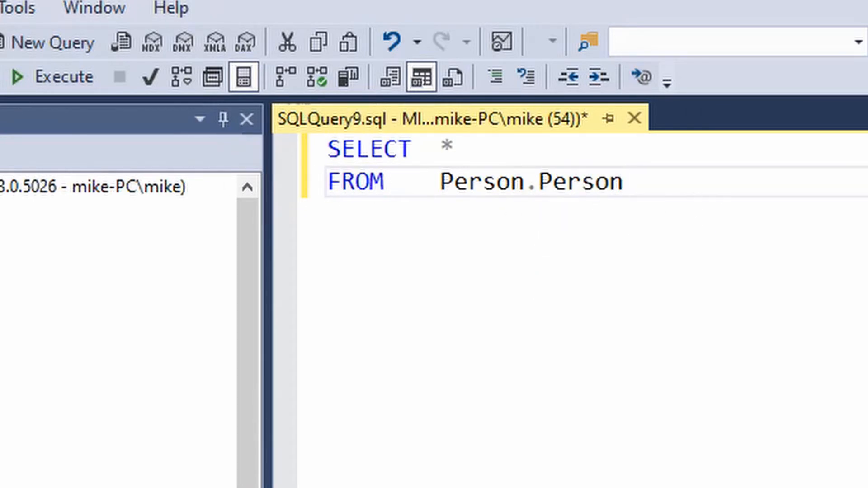
mouse_move(695, 183)
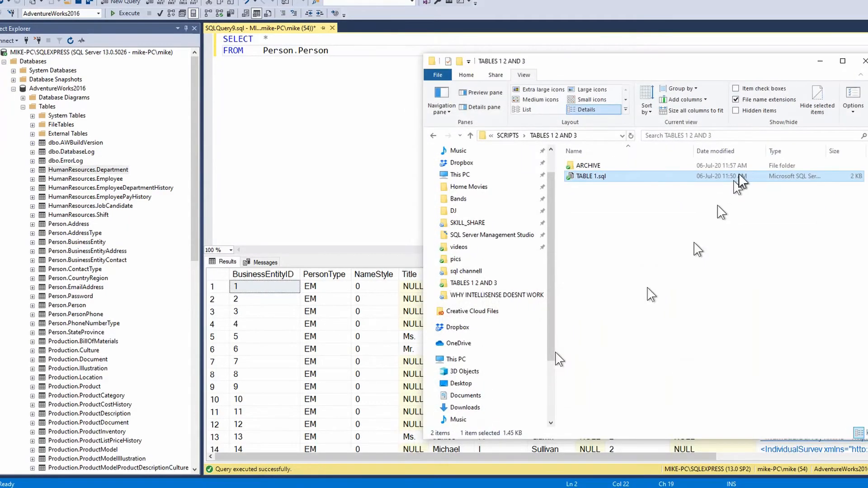
mouse_move(337, 132)
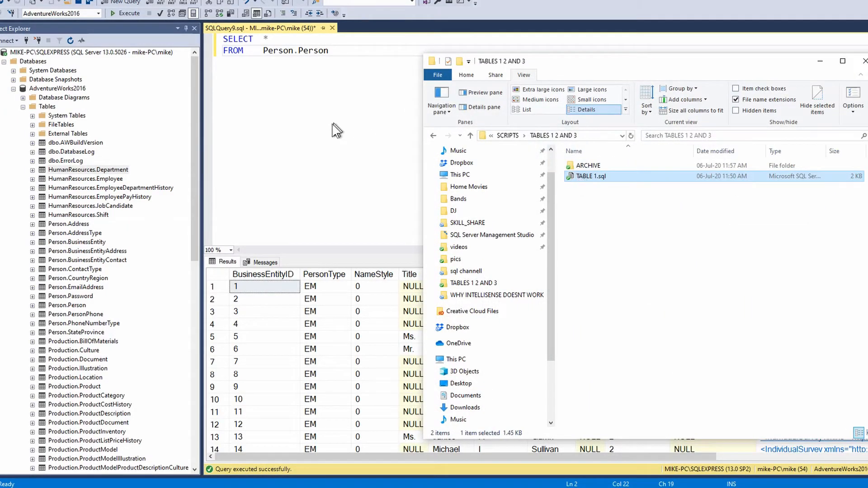
- Run the TABLE 1.sql script and refresh Tables so dbo.TABLE1 is listed
double_click(591, 176)
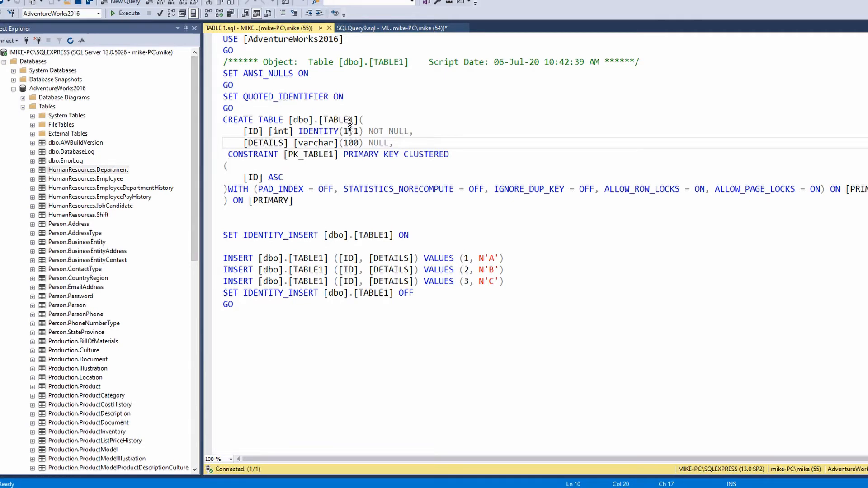
mouse_move(99, 225)
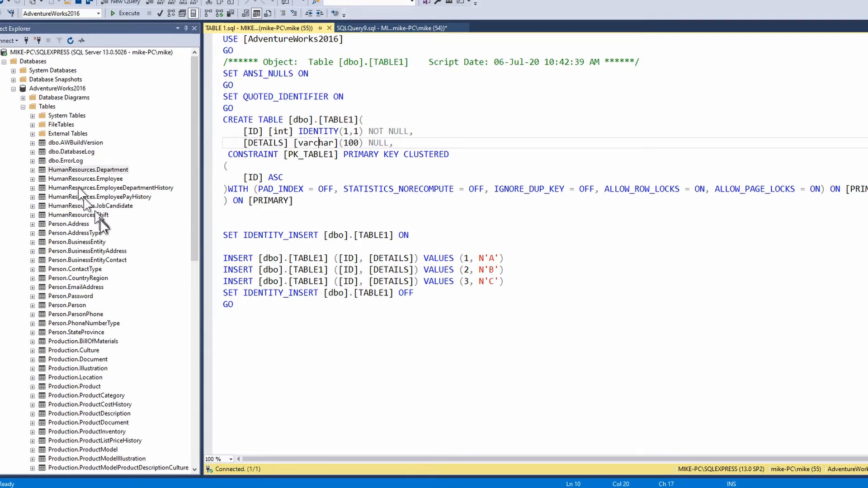
mouse_move(127, 13)
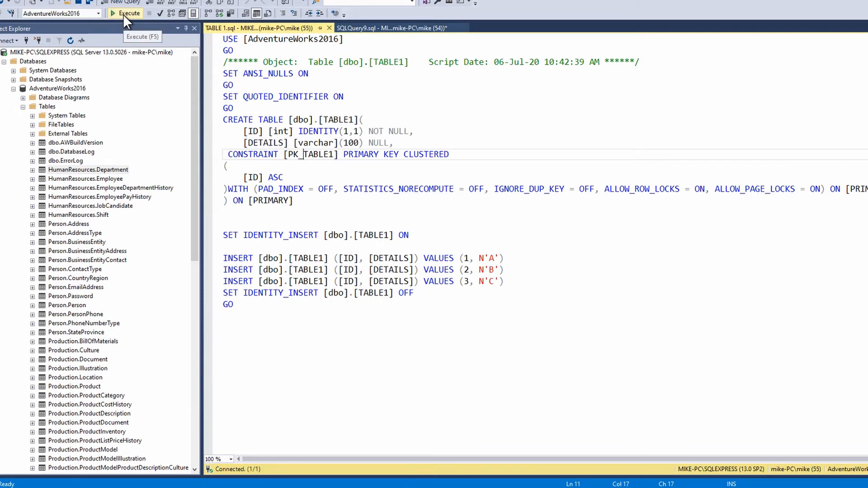
click(125, 13)
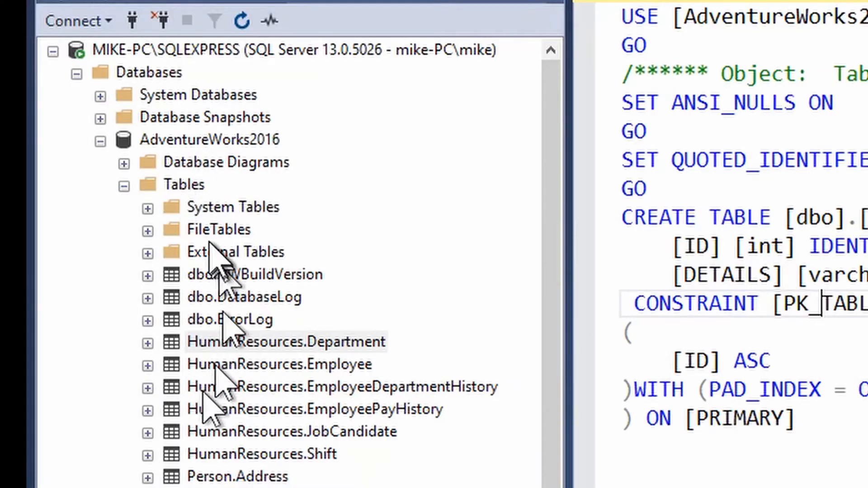
right_click(184, 184)
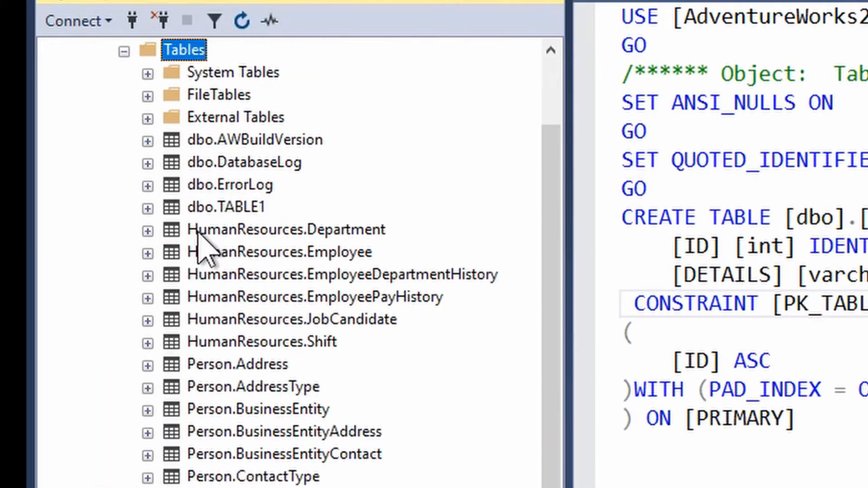
click(226, 206)
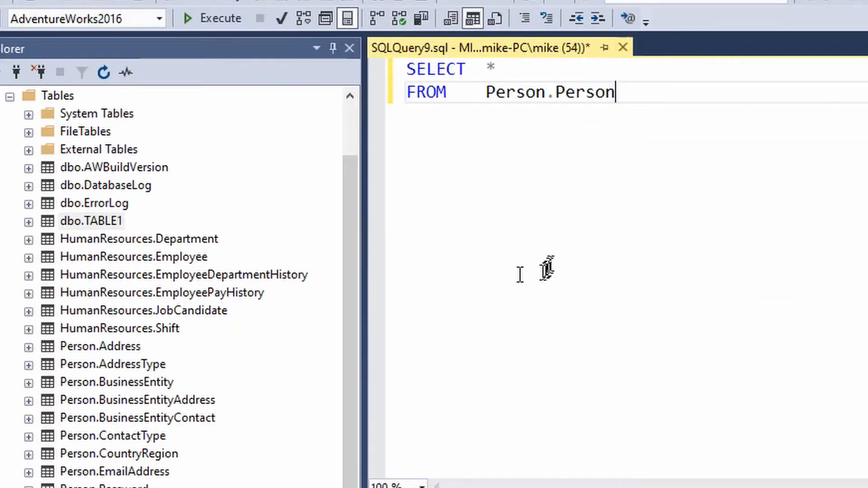
mouse_move(111, 235)
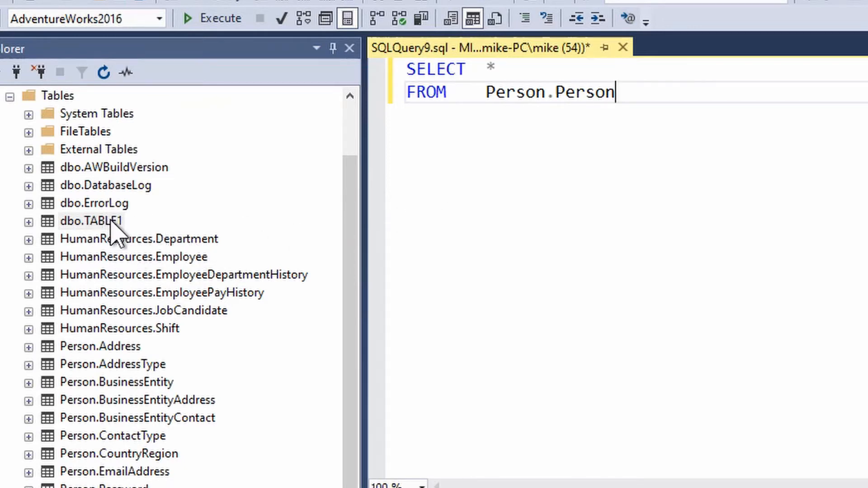
mouse_move(625, 95)
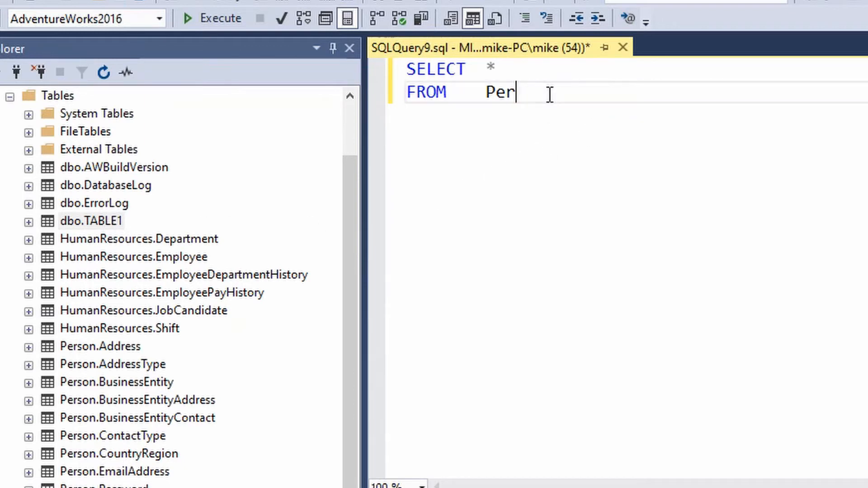
- Retype the query as SELECT * FROM dbo.TABLE1, with IntelliSense not offering TABLE1
key(BackSpace)
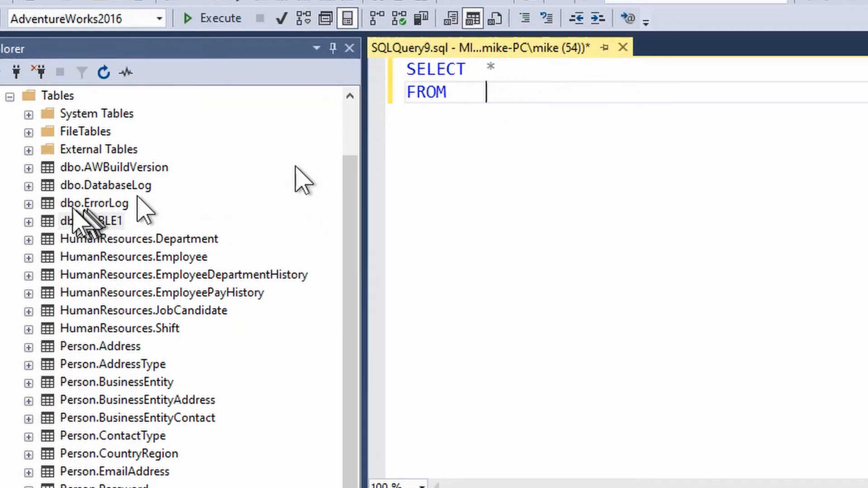
mouse_move(529, 136)
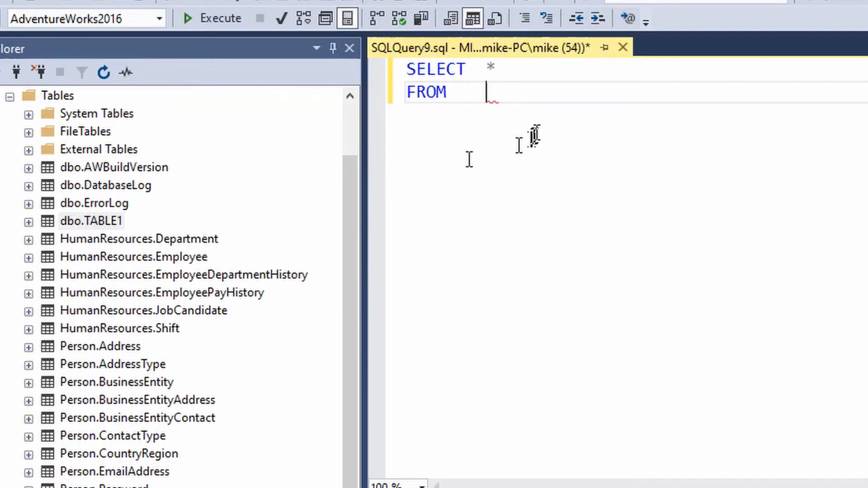
text(DBO)
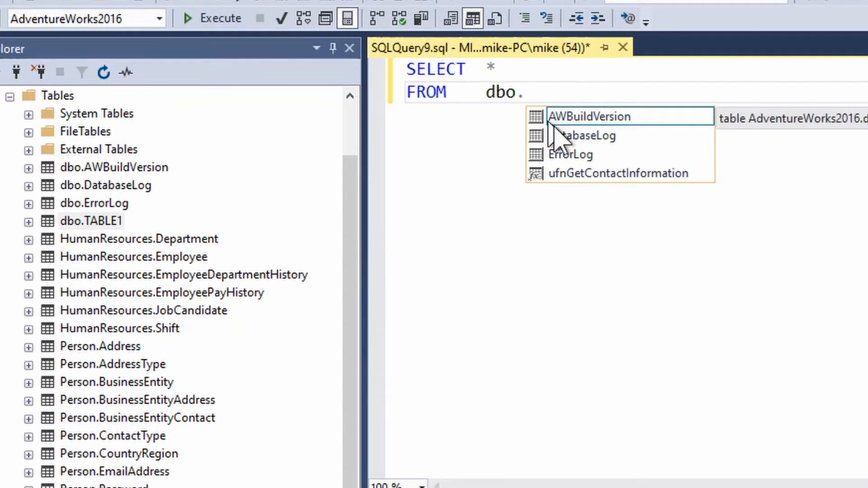
text(T)
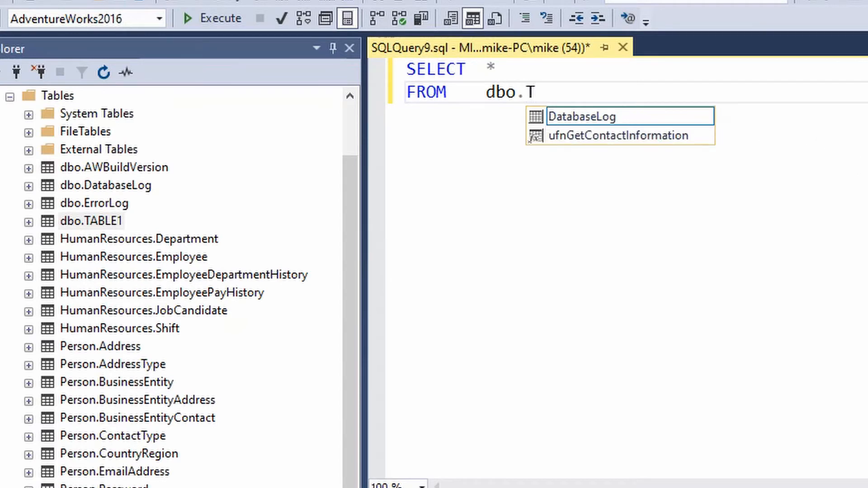
text(A)
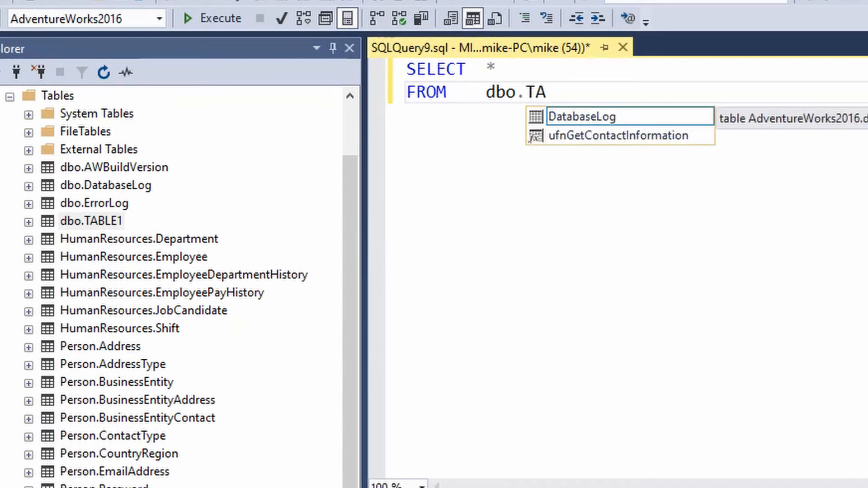
text(B)
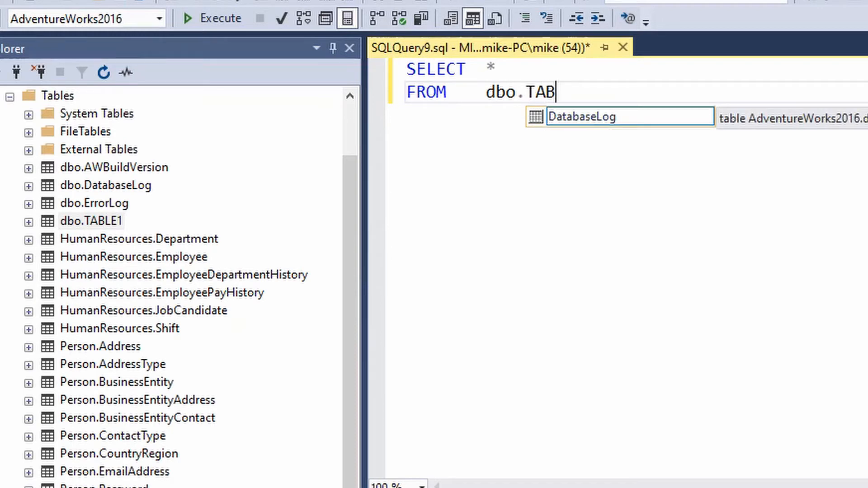
text(L)
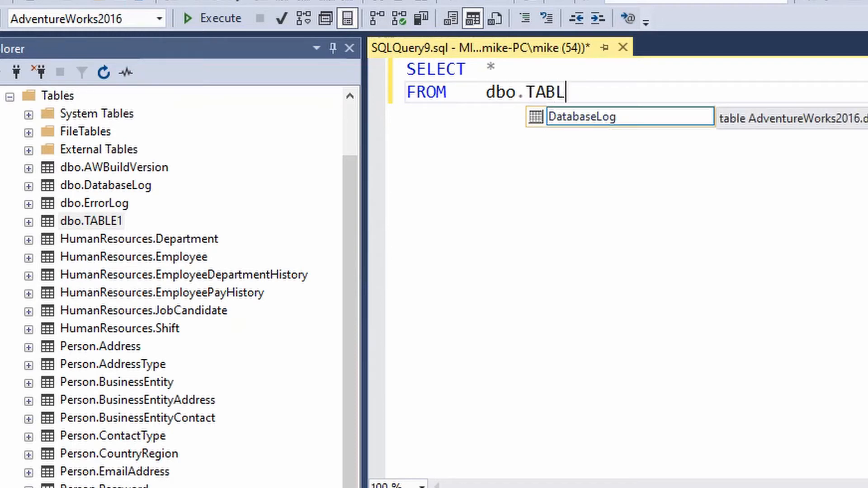
text(E1)
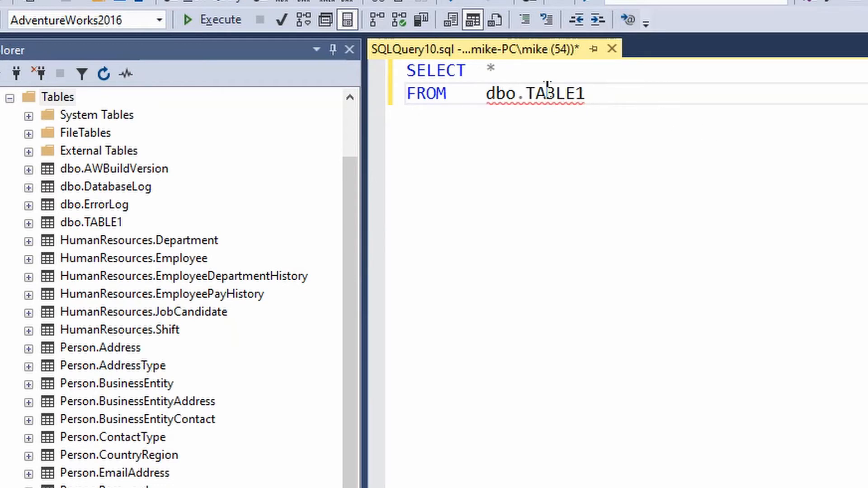
mouse_move(601, 102)
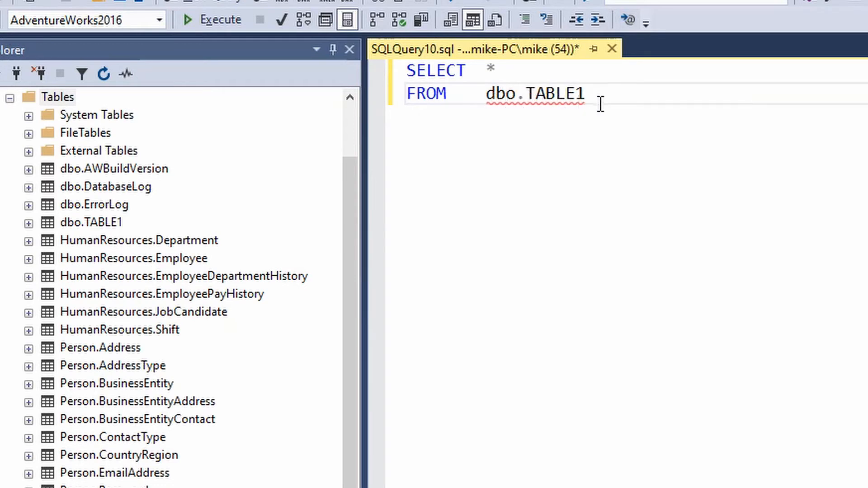
mouse_move(616, 115)
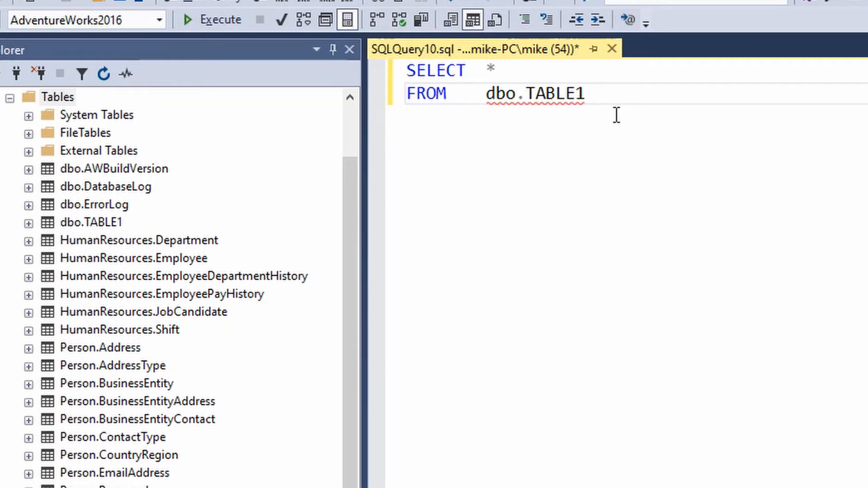
click(596, 93)
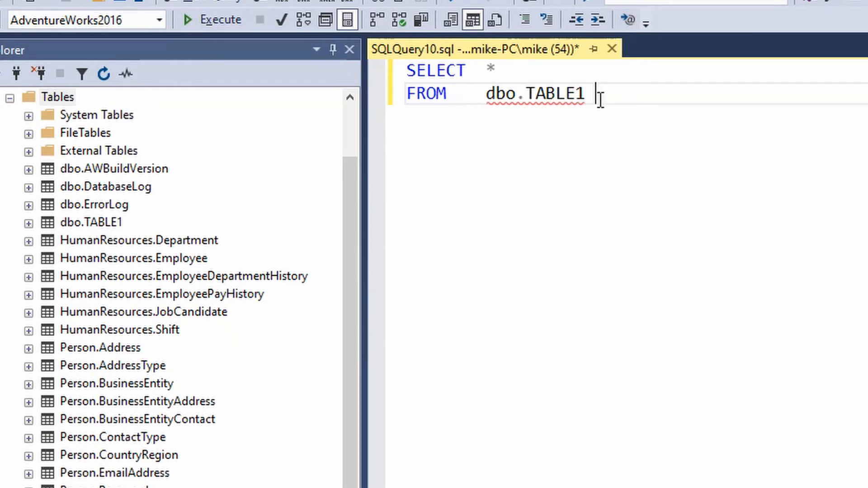
mouse_move(618, 149)
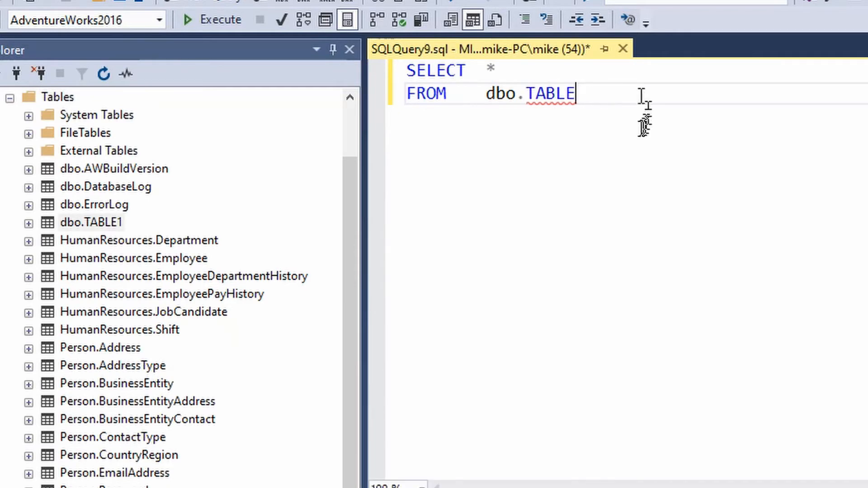
mouse_move(601, 94)
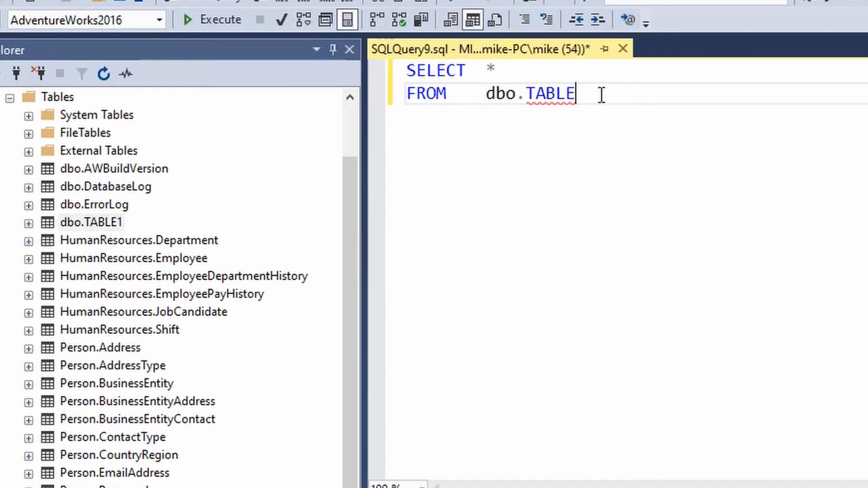
mouse_move(652, 103)
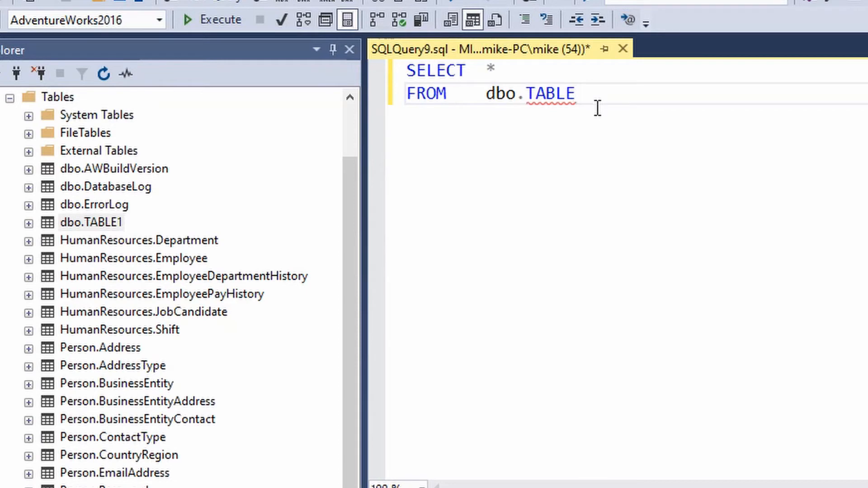
mouse_move(98, 246)
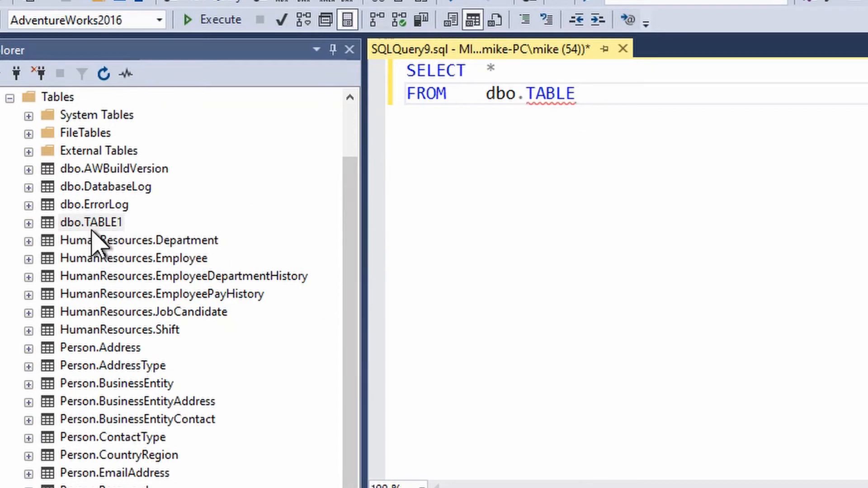
mouse_move(864, 8)
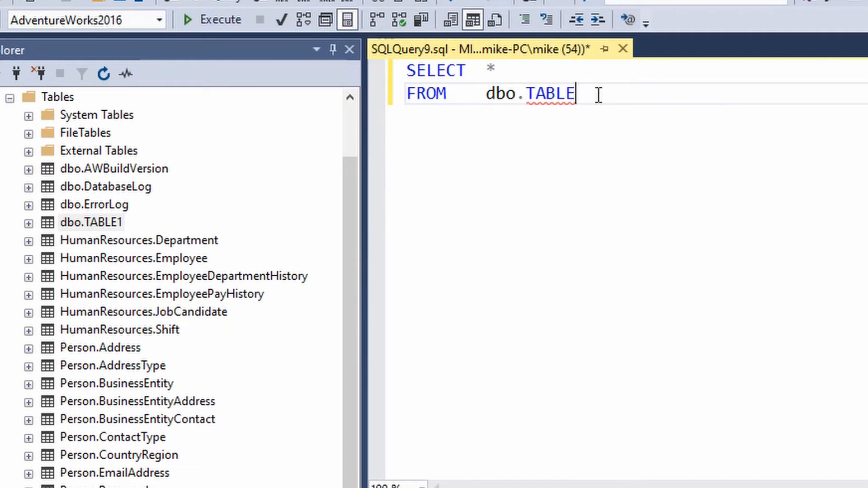
mouse_move(548, 93)
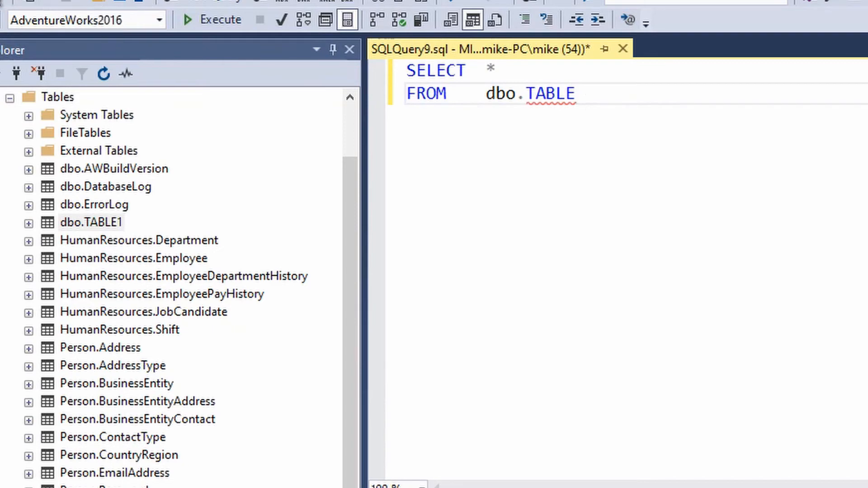
- Refresh the IntelliSense local cache via Edit > IntelliSense, retype the name so TABLE1 autocompletes, and select the query
click(47, 35)
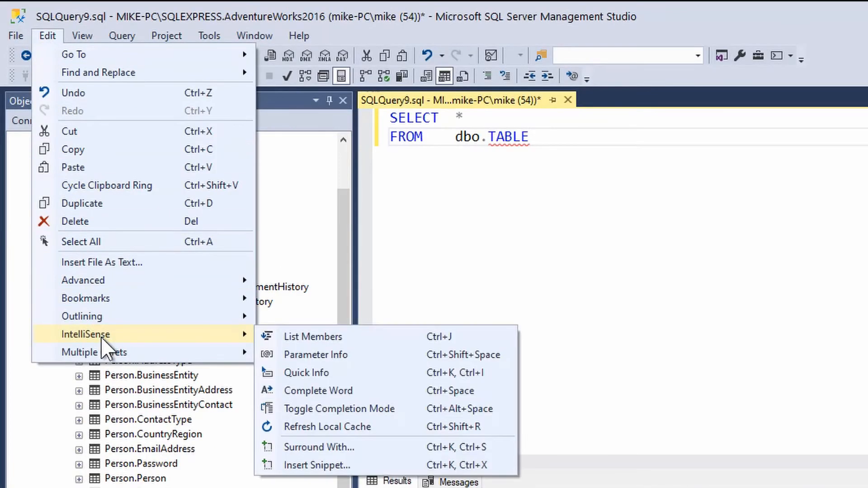
mouse_move(326, 426)
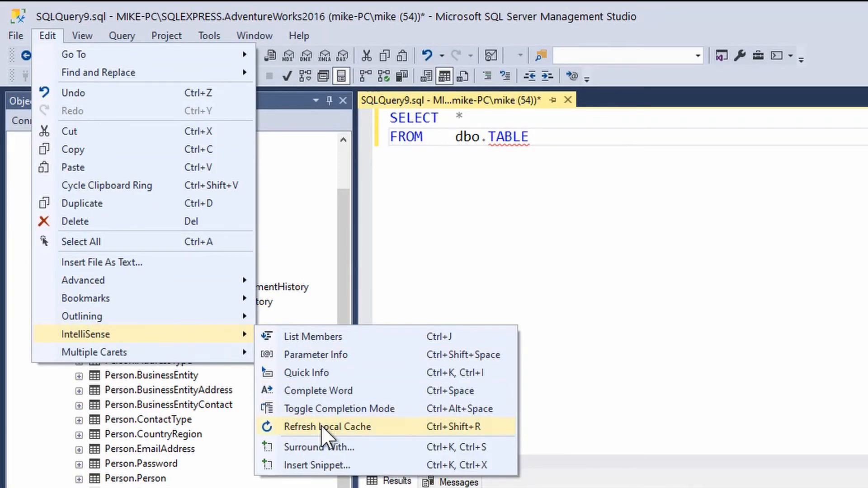
click(327, 426)
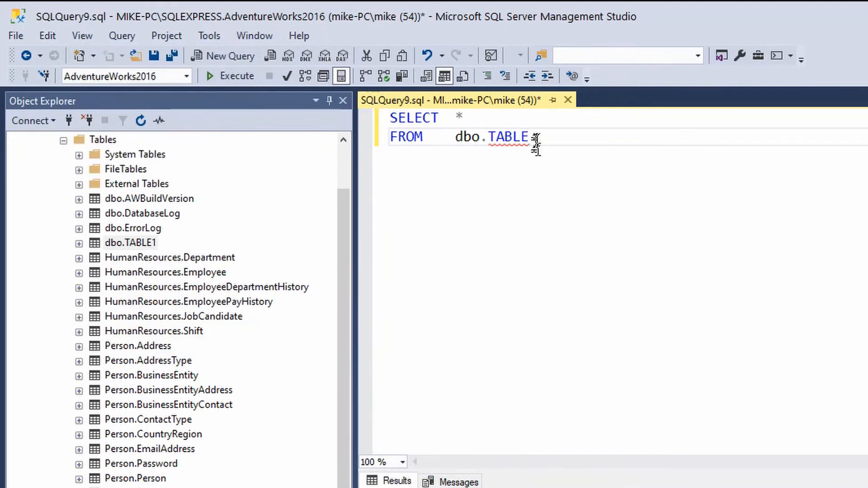
key(BackSpace)
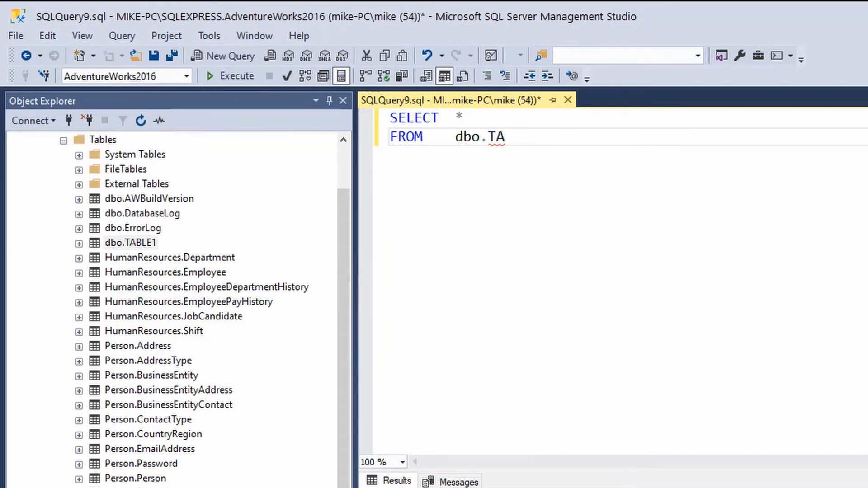
key(Backspace)
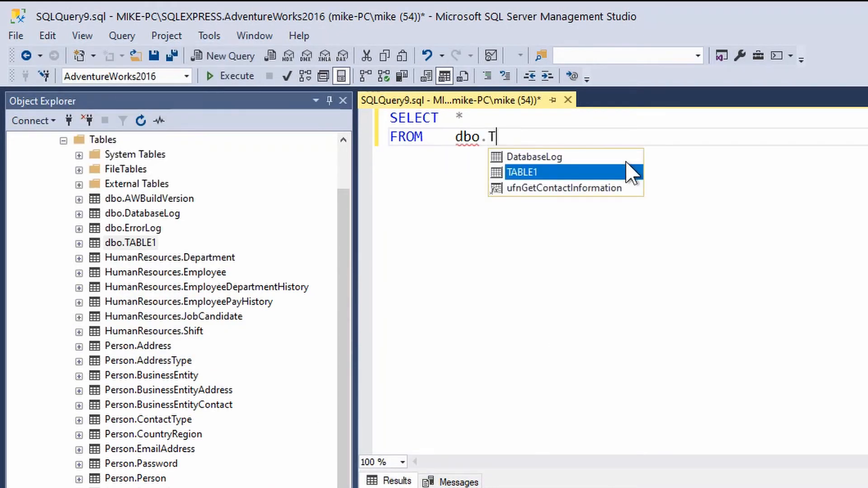
text(ABLE1)
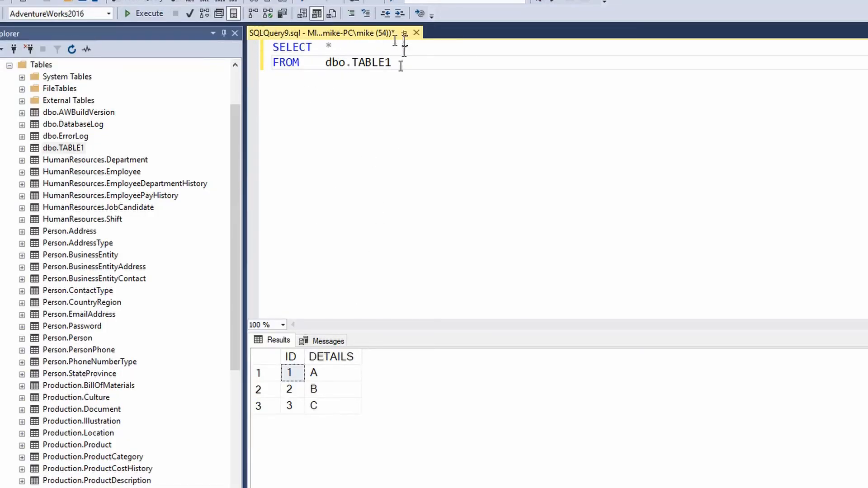
key(ctrl+a)
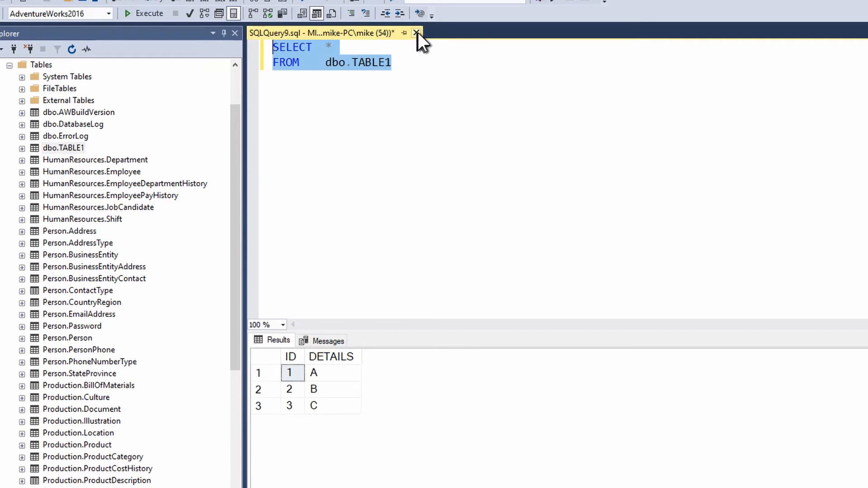
- Start a fresh SQLQuery10 window connected to AdventureWorks2016
click(416, 33)
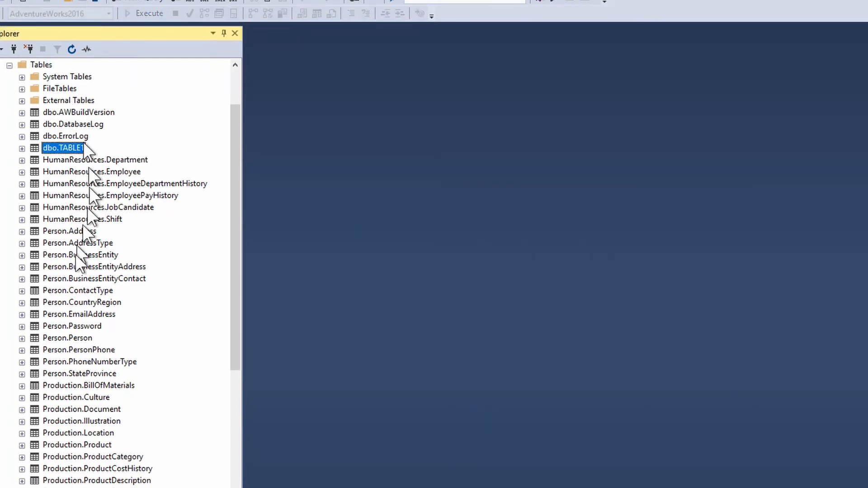
click(49, 31)
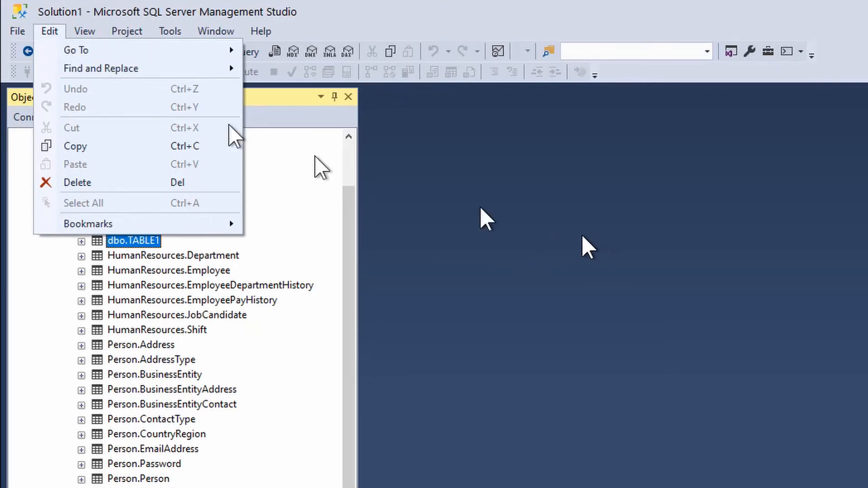
mouse_move(152, 96)
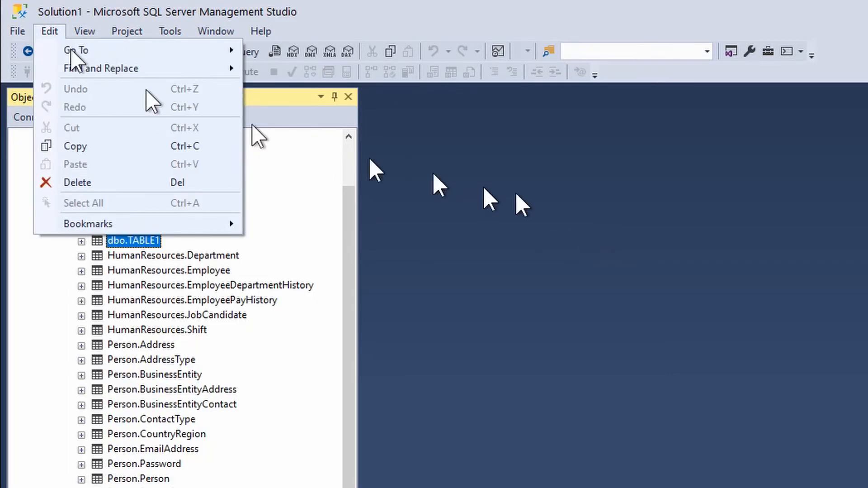
mouse_move(88, 223)
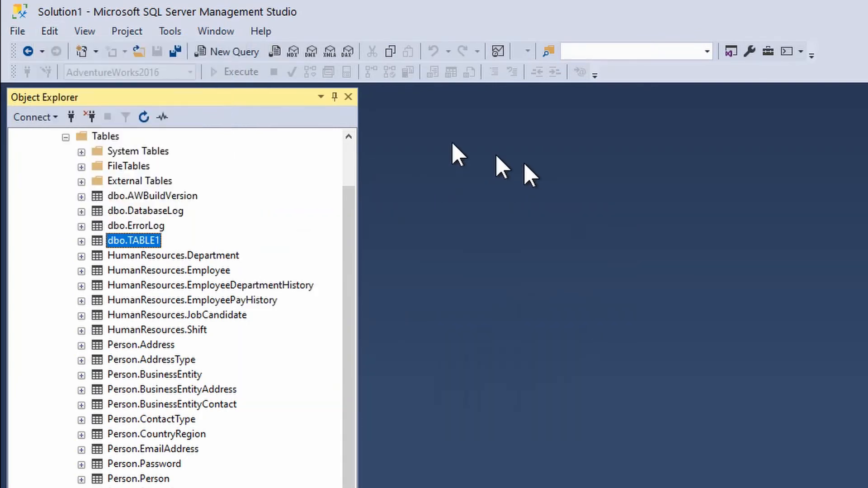
click(233, 50)
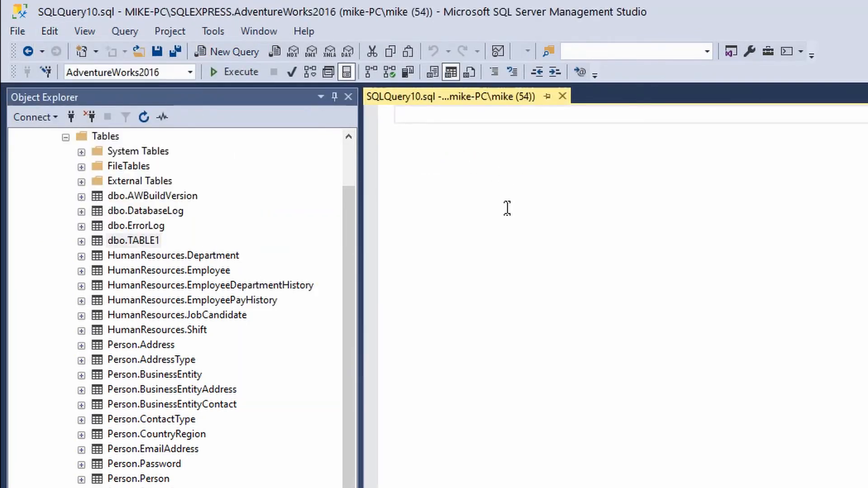
click(49, 31)
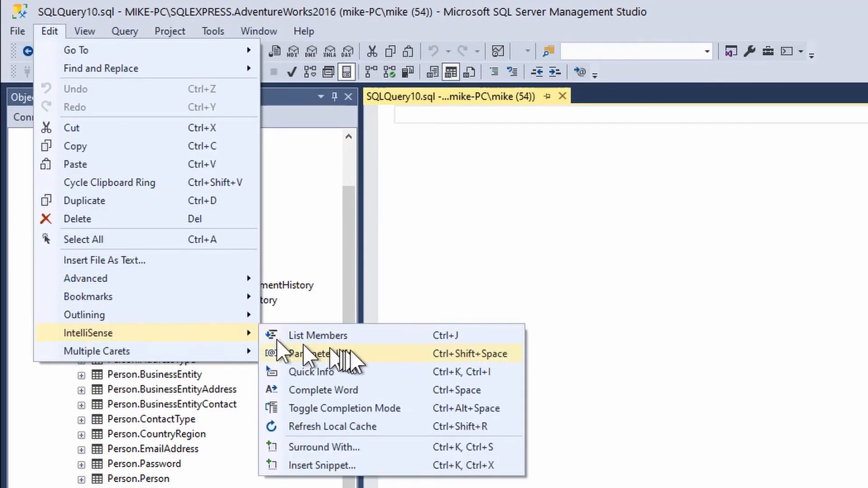
mouse_move(344, 346)
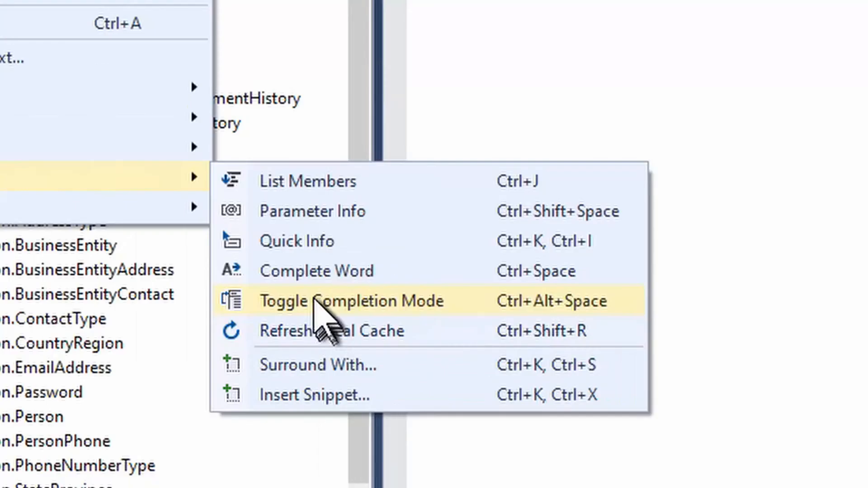
mouse_move(318, 279)
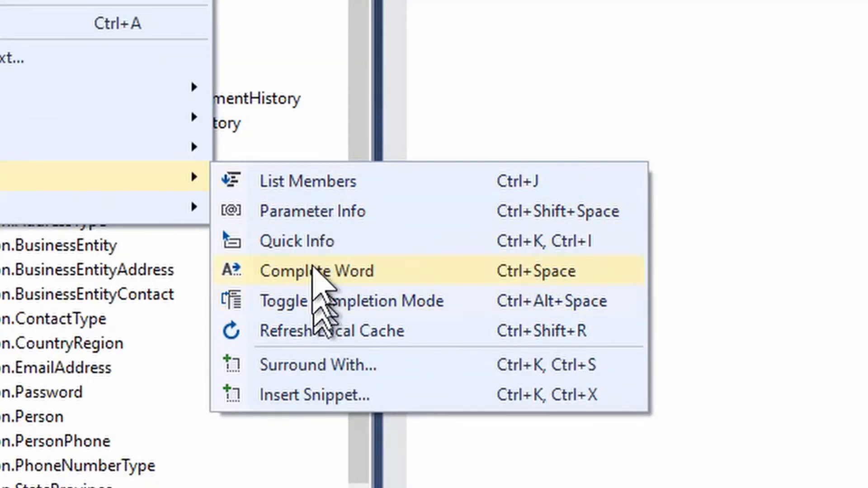
mouse_move(315, 199)
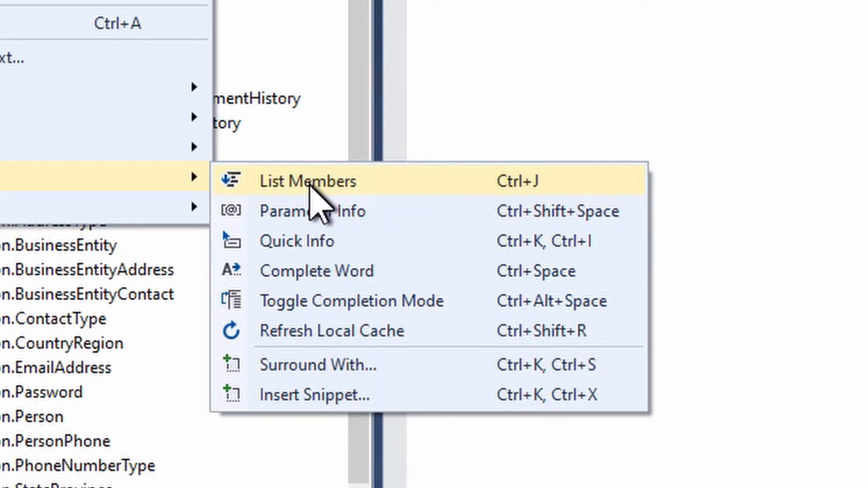
mouse_move(335, 208)
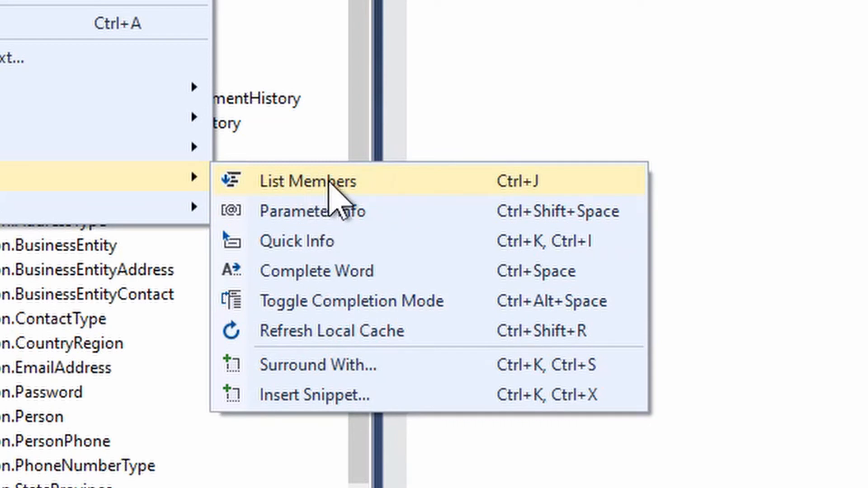
mouse_move(329, 307)
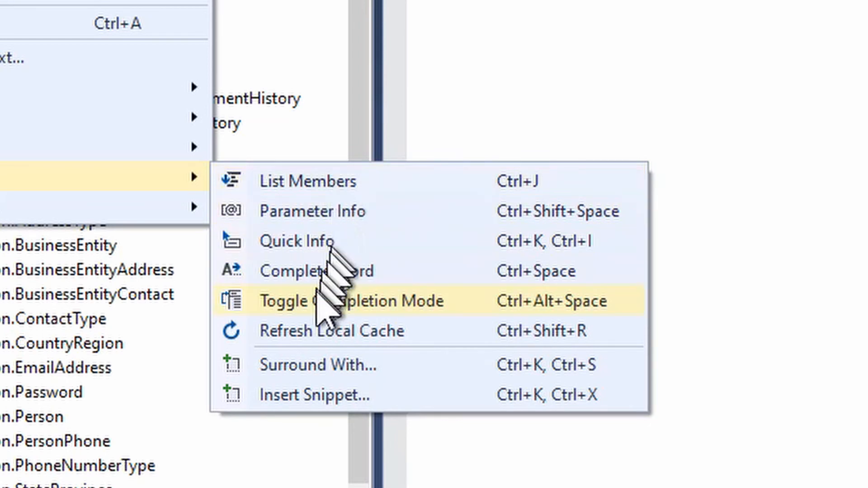
mouse_move(318, 326)
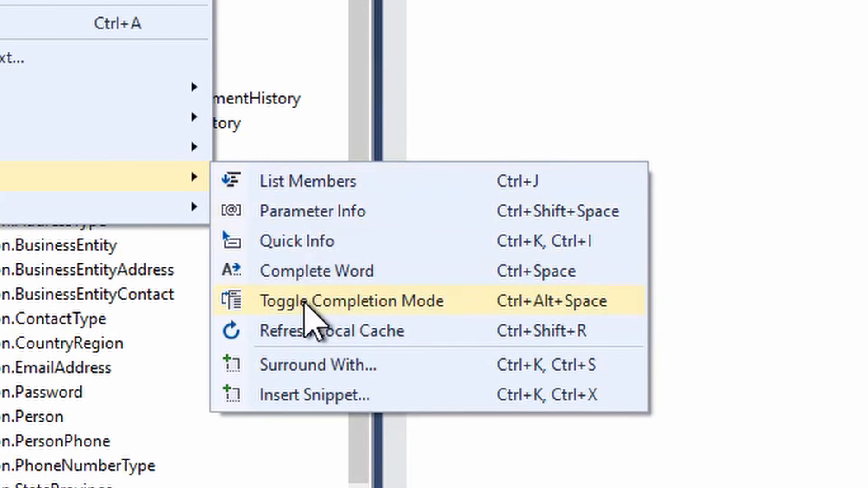
mouse_move(308, 181)
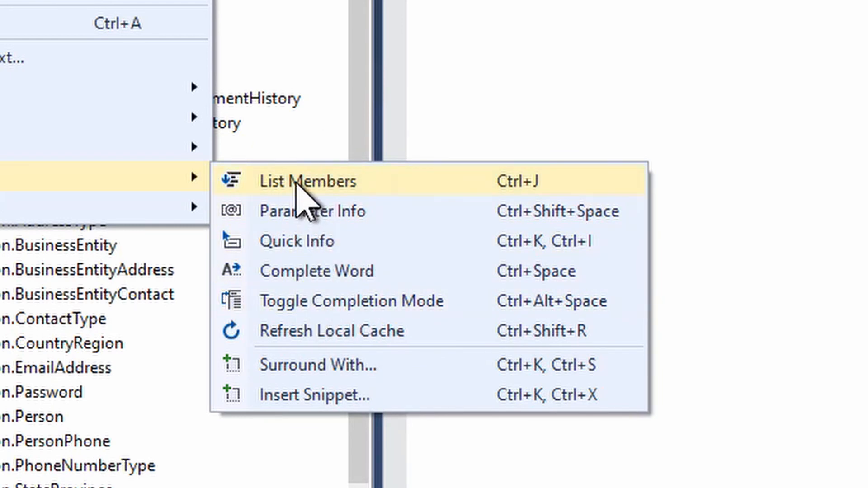
mouse_move(321, 338)
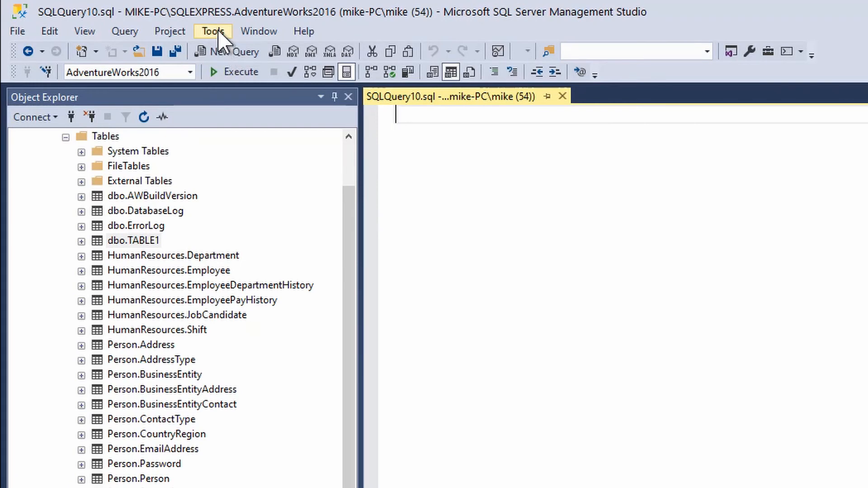
- In Tools > Options > Transact-SQL > IntelliSense, enable Outline statements and confirm with OK
click(212, 31)
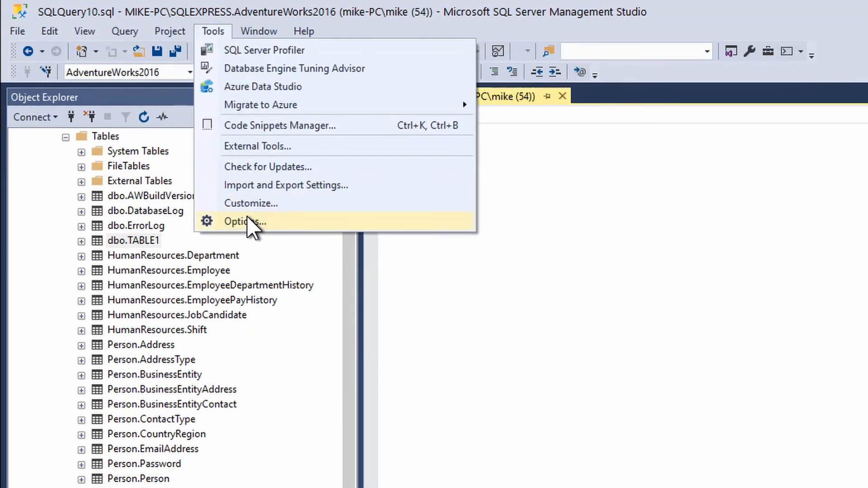
click(245, 220)
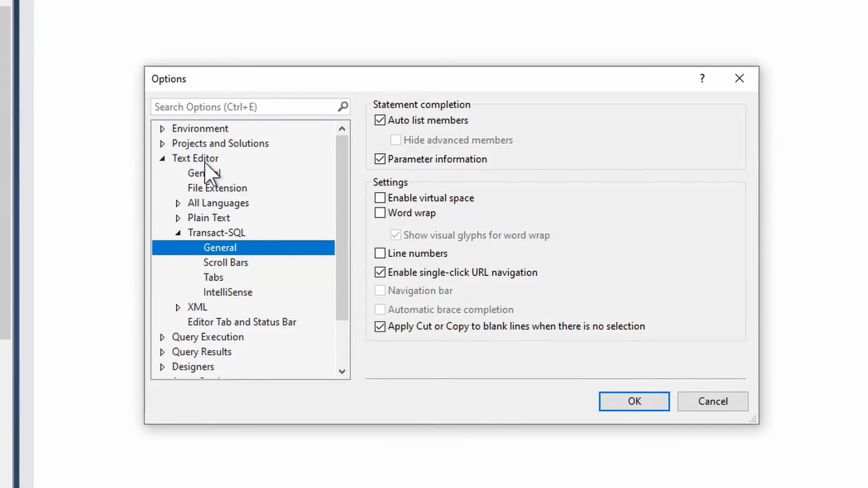
mouse_move(233, 304)
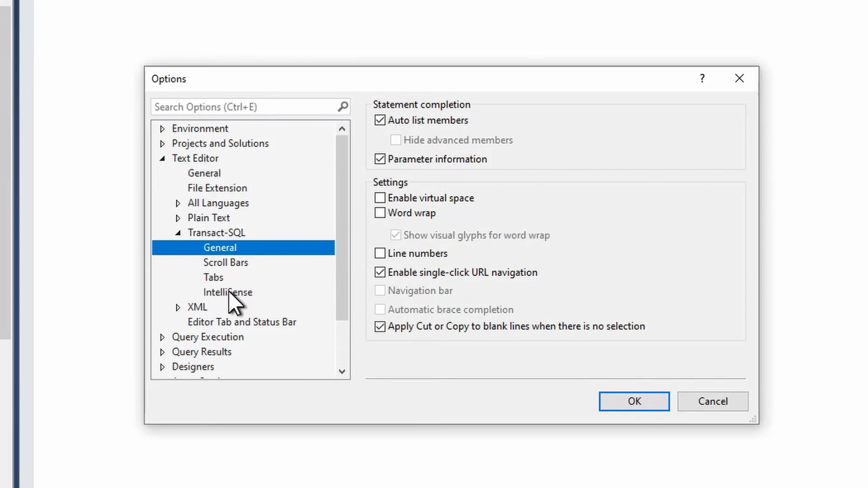
click(227, 292)
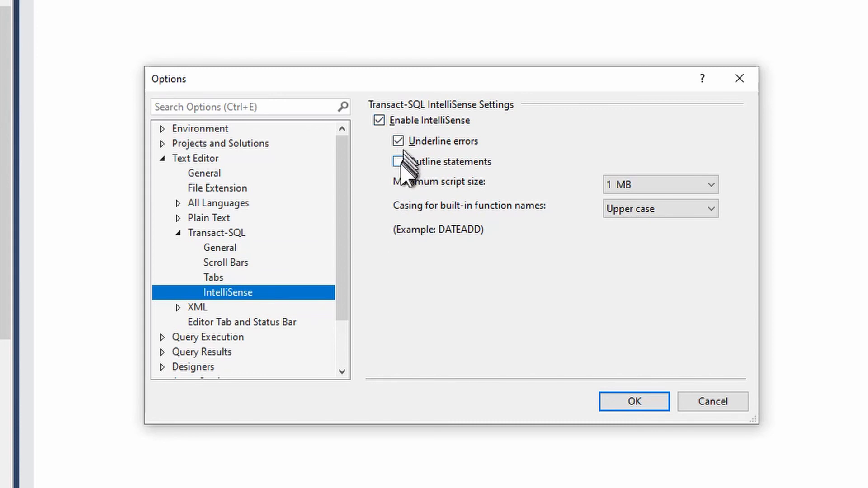
click(398, 161)
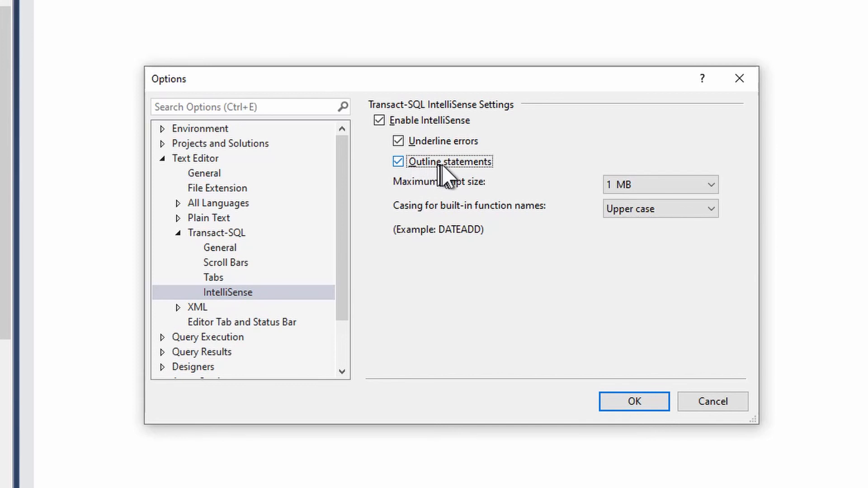
mouse_move(443, 177)
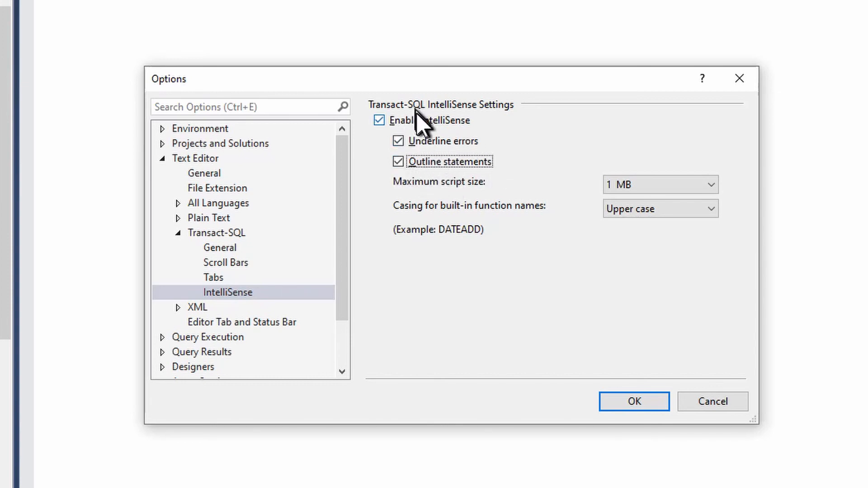
click(634, 401)
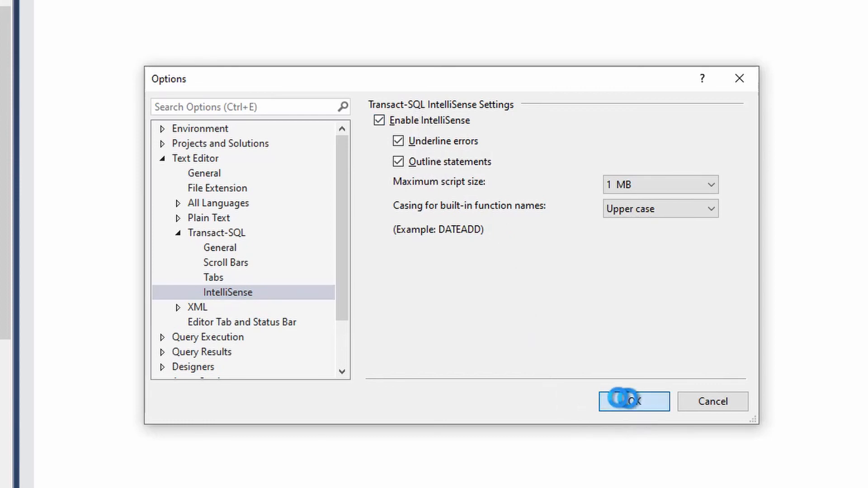
click(633, 401)
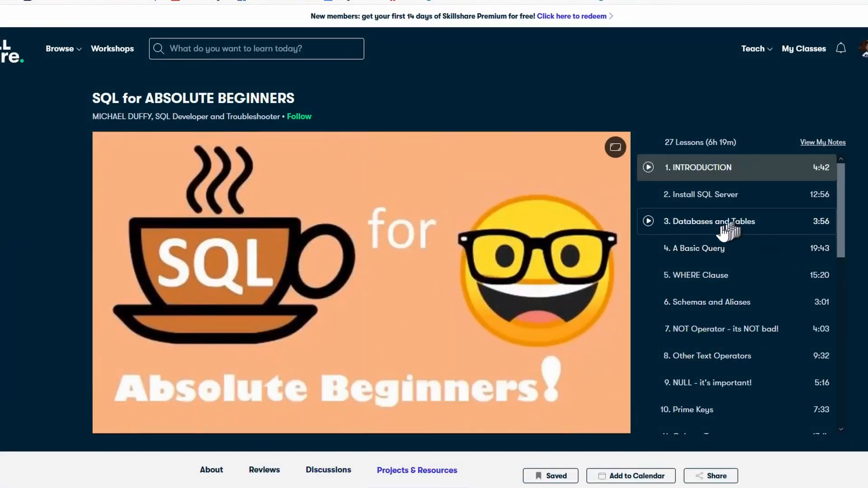
- Play lesson 4 A Basic Query and seek to 11:14 of 19:43
click(694, 248)
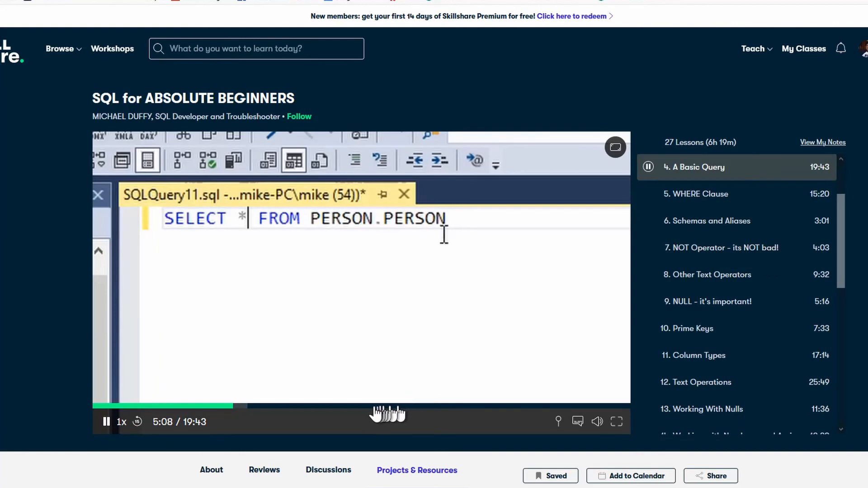
mouse_move(376, 414)
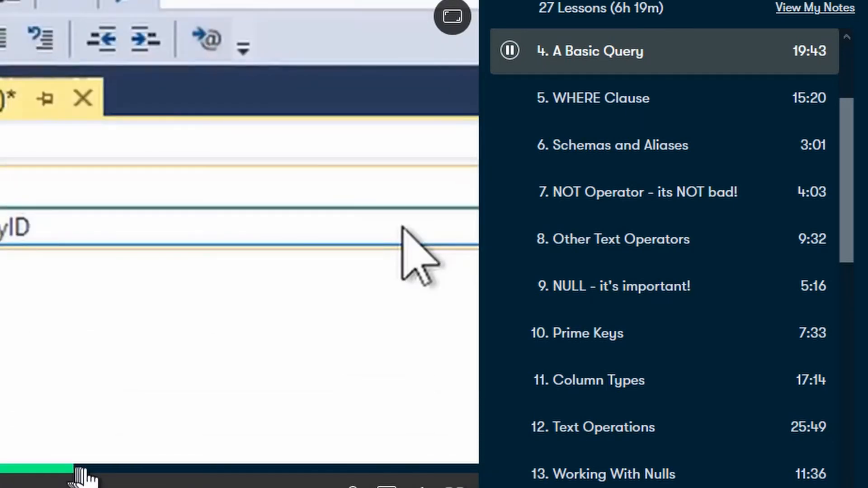
click(452, 17)
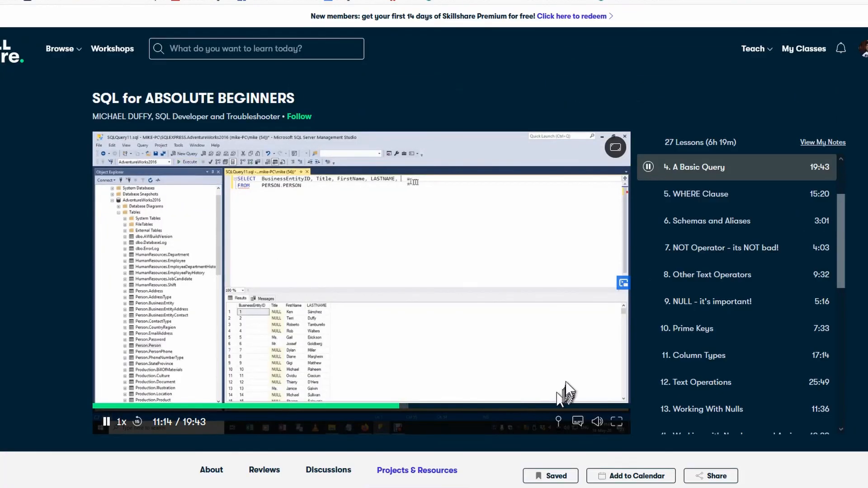